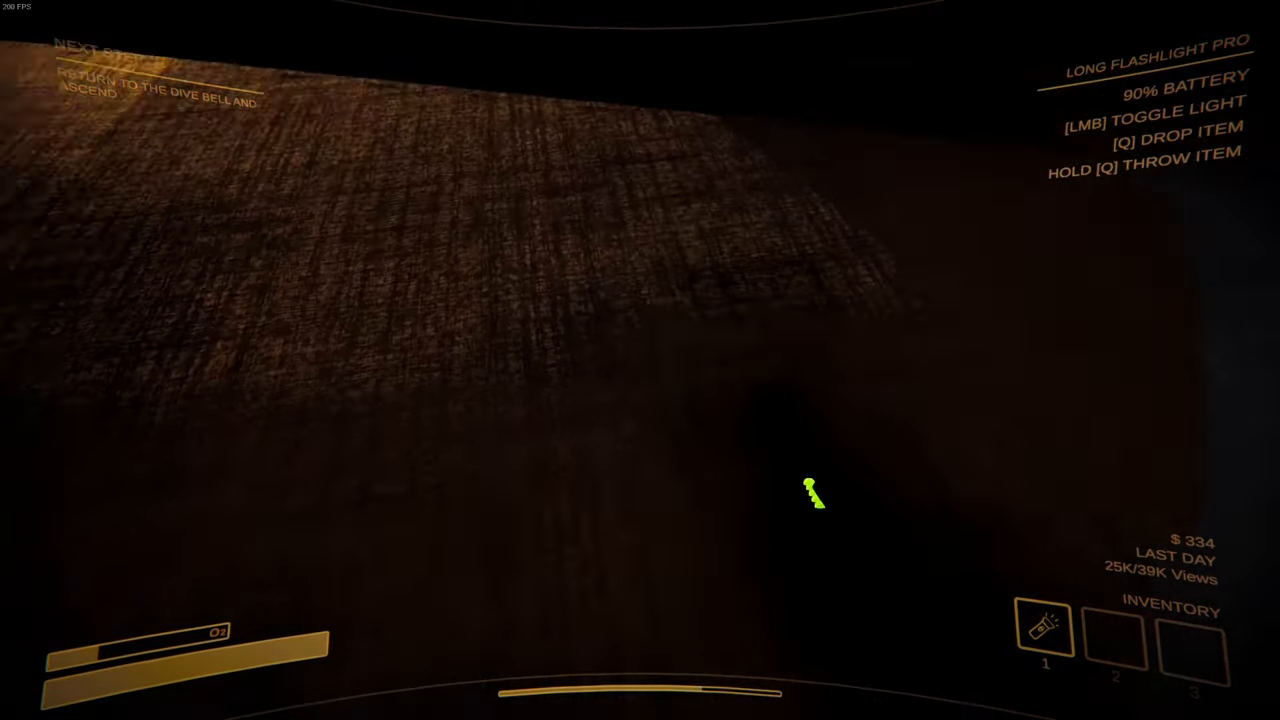
{"action": "left_click", "coordinate": [640, 360]}
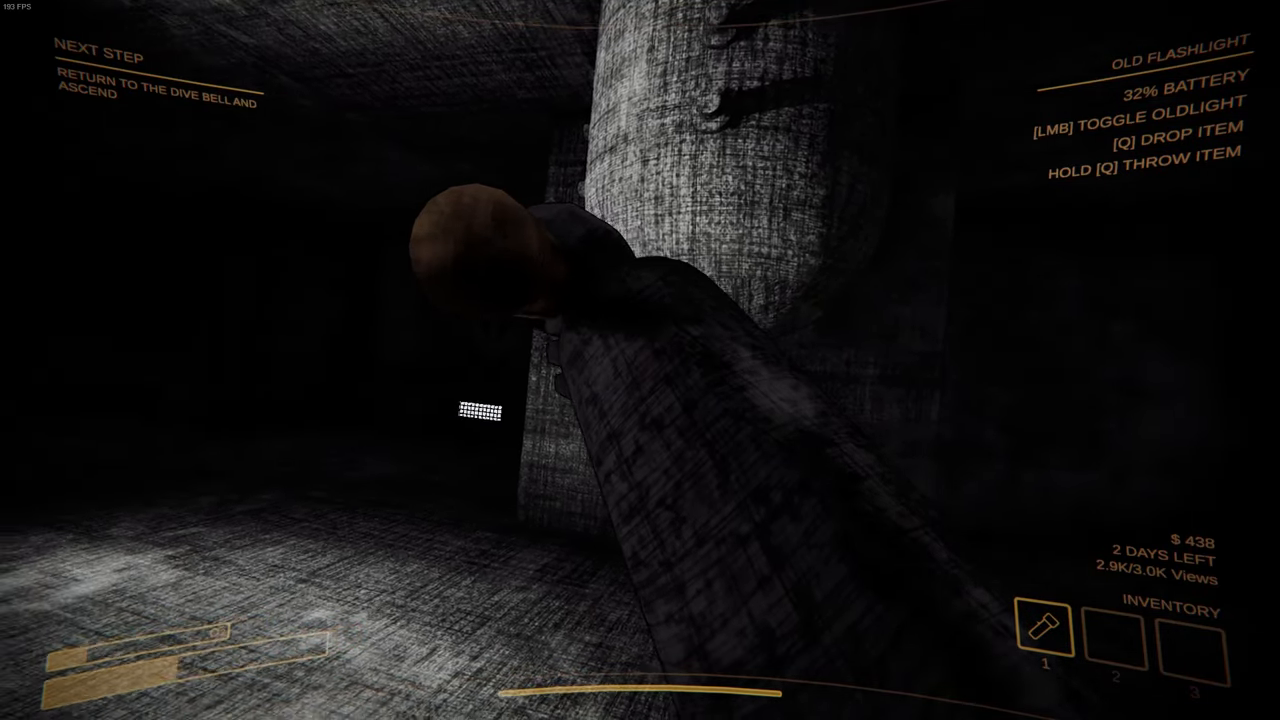
{"action": "key", "text": "q"}
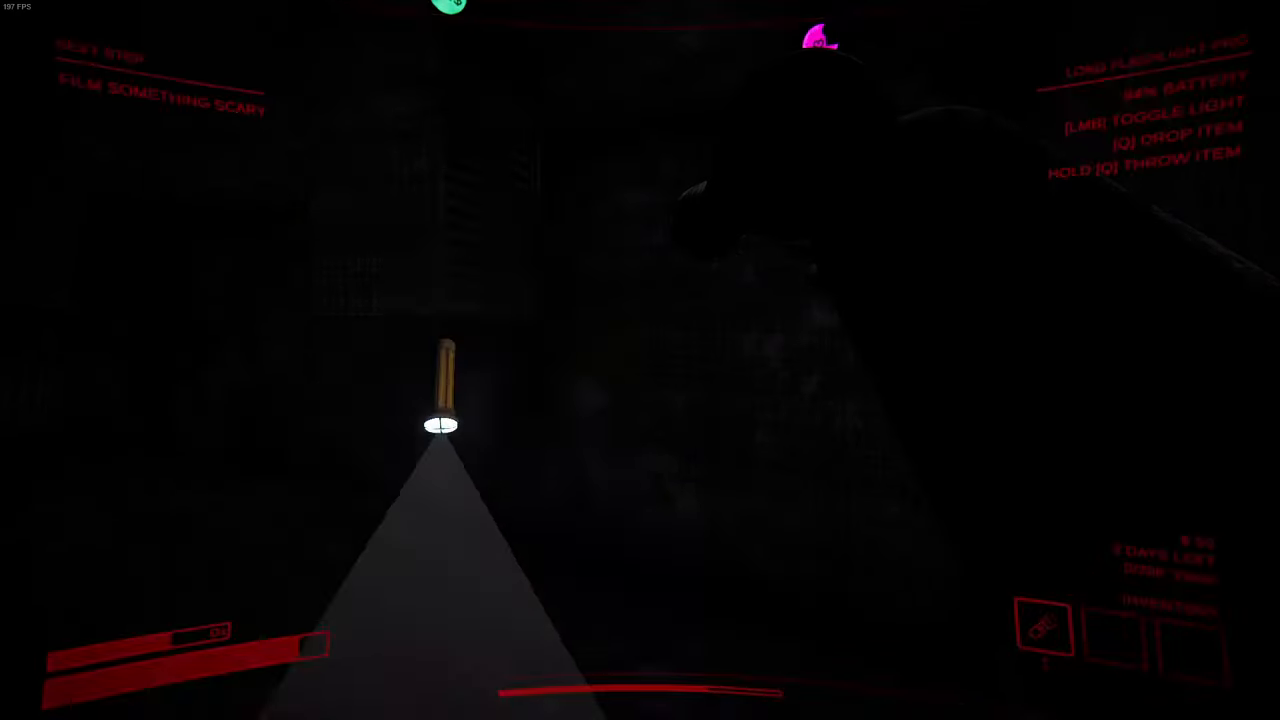
{"action": "left_click", "coordinate": [640, 360]}
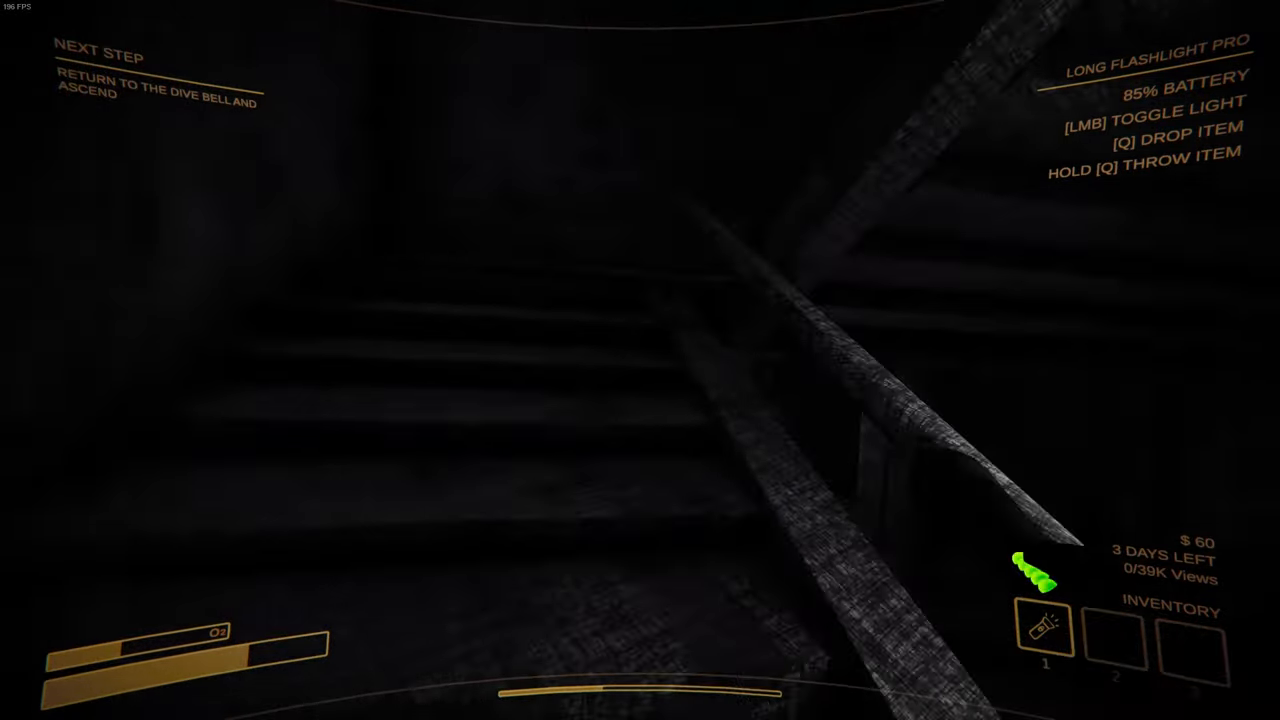
{"action": "mouse_move", "coordinate": [710, 520]}
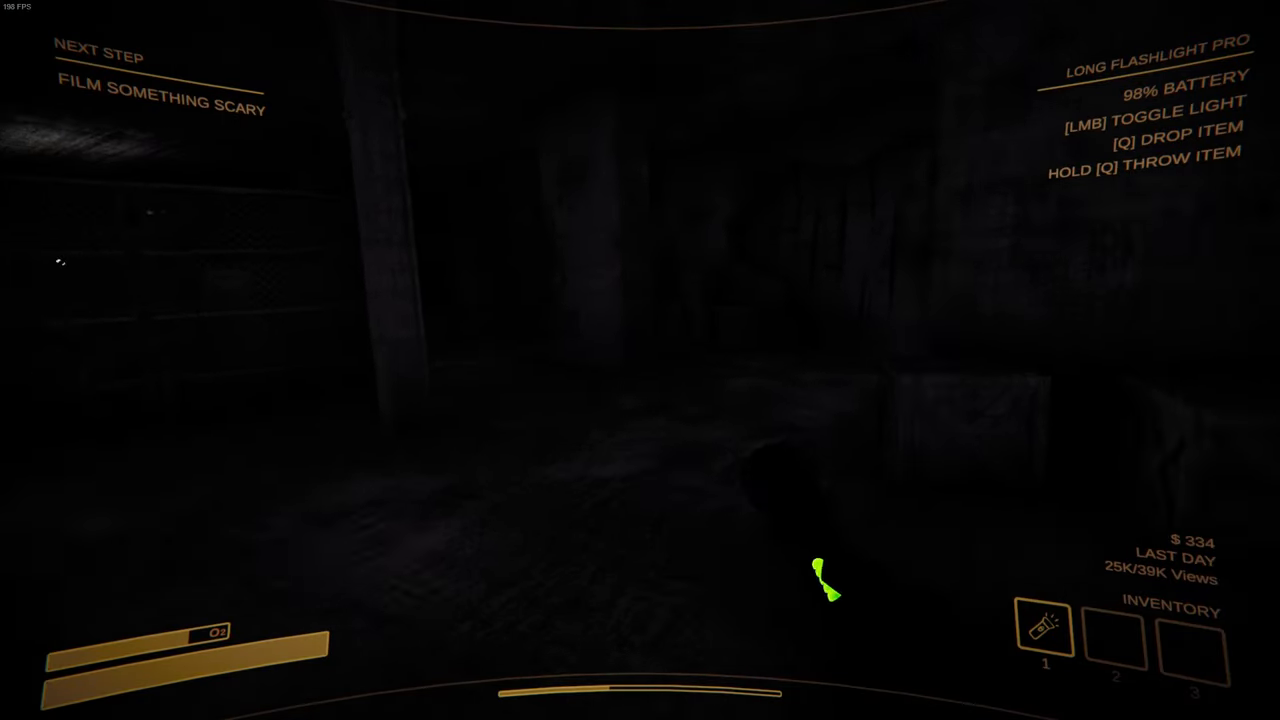
{"action": "left_click", "coordinate": [640, 360]}
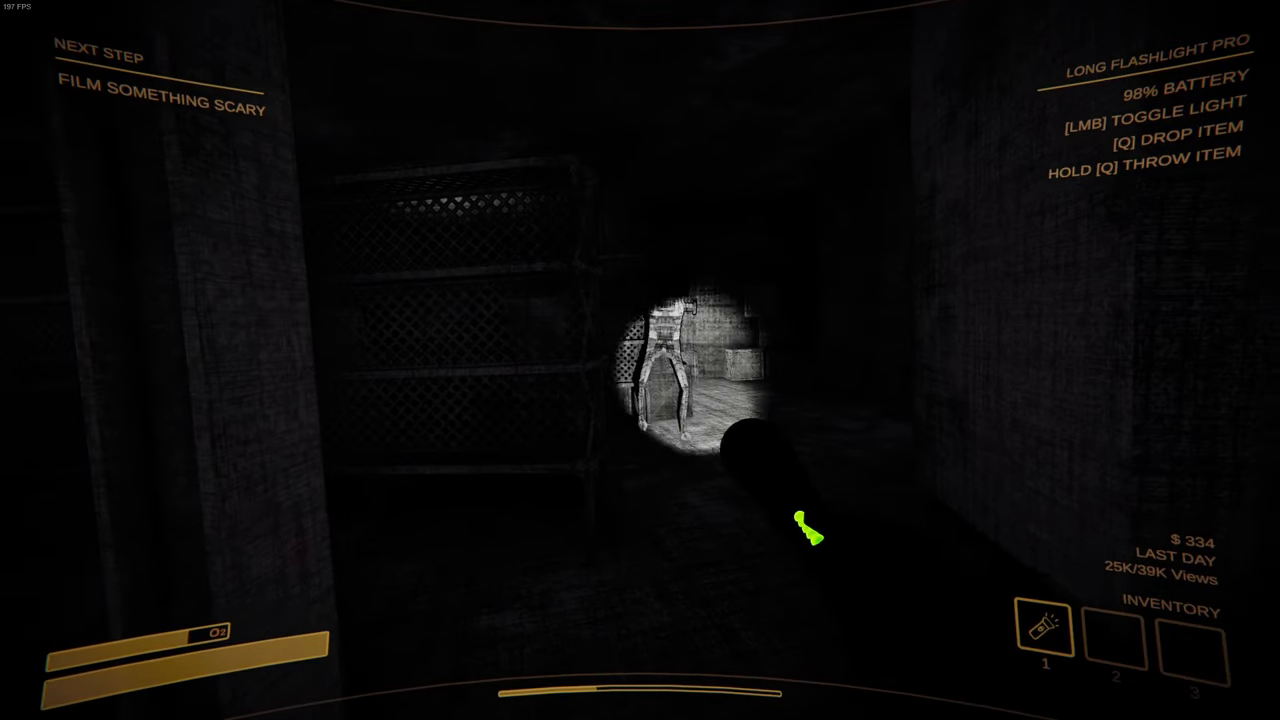